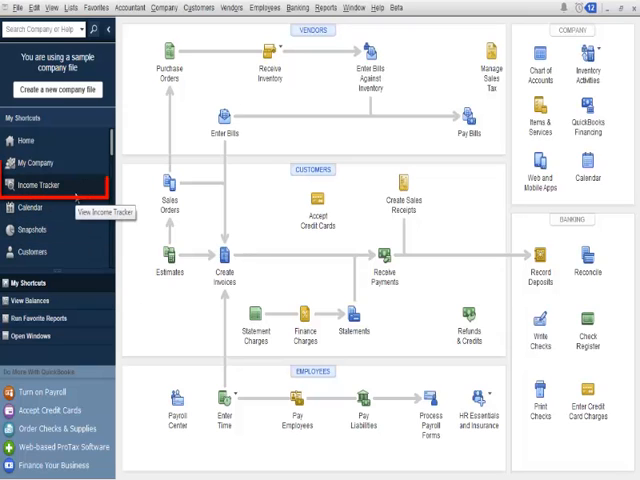
Launch the Income Tracker from the customer shortcuts.
{"action": "left_click", "coordinate": [200, 8]}
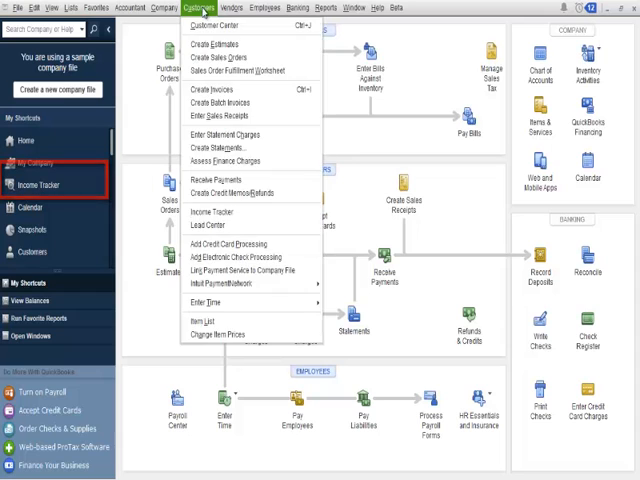
{"action": "mouse_move", "coordinate": [210, 212]}
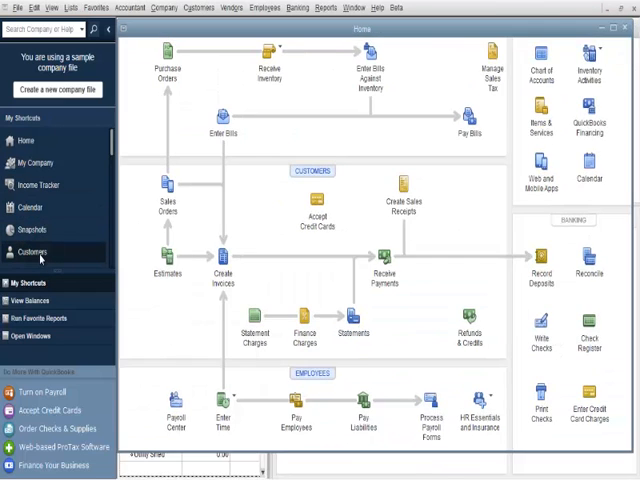
{"action": "left_click", "coordinate": [32, 252]}
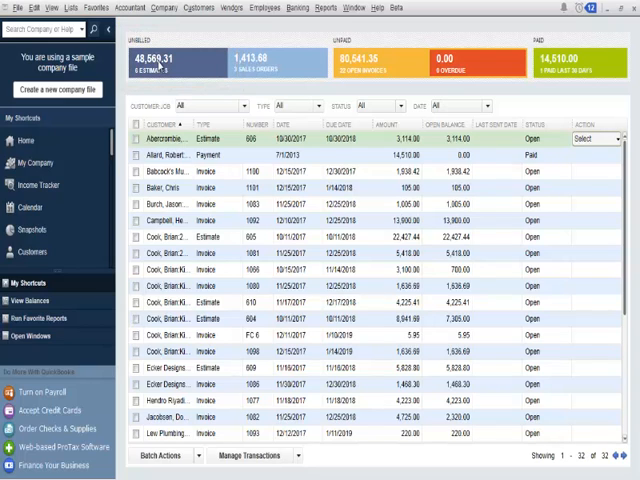
Filter to unbilled estimates, check a row's actions, then switch to unpaid open invoices.
{"action": "left_click", "coordinate": [290, 104]}
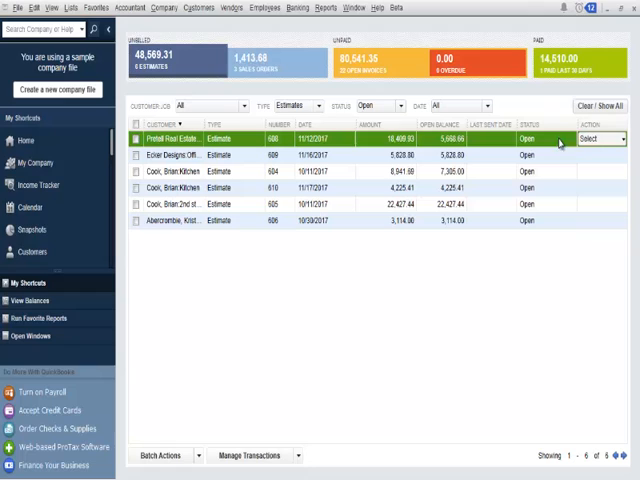
{"action": "left_click", "coordinate": [600, 138]}
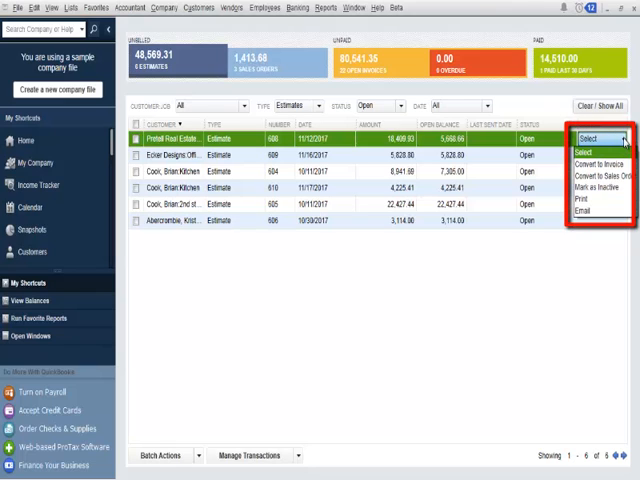
{"action": "mouse_move", "coordinate": [624, 144]}
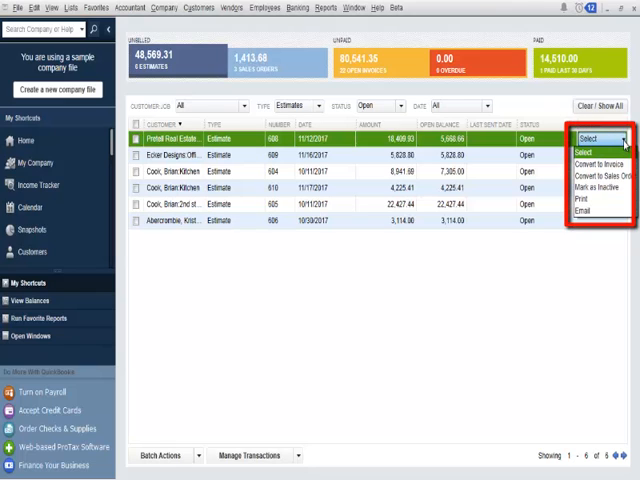
{"action": "mouse_move", "coordinate": [600, 176]}
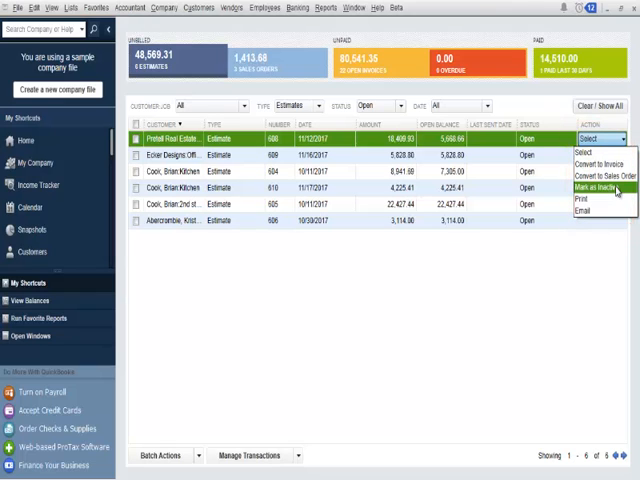
{"action": "mouse_move", "coordinate": [600, 212]}
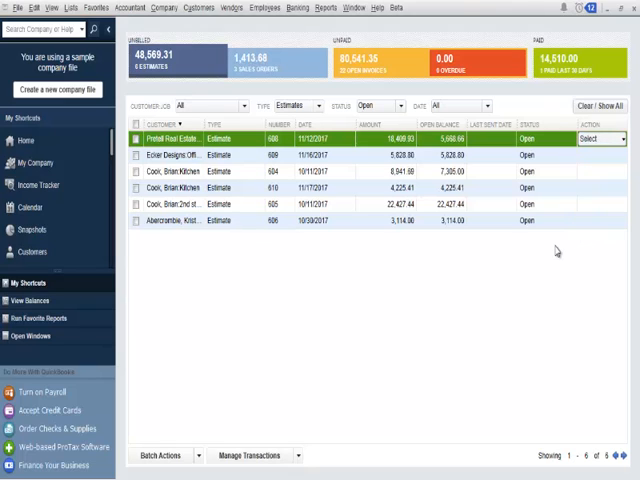
{"action": "left_click", "coordinate": [378, 56]}
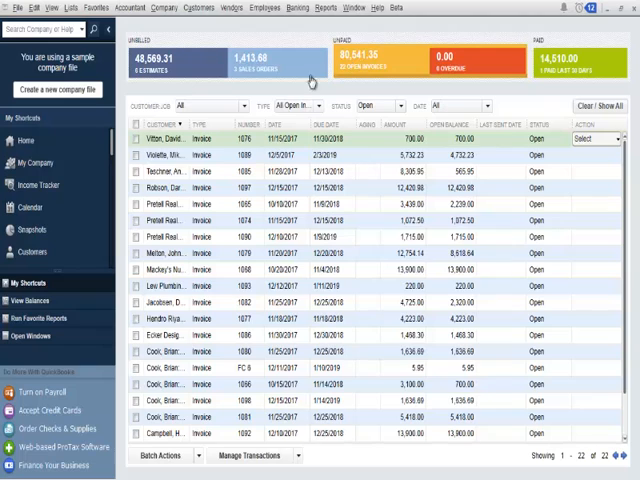
Check the first invoice's actions, then list payments received in the last 30 days.
{"action": "left_click", "coordinate": [164, 138]}
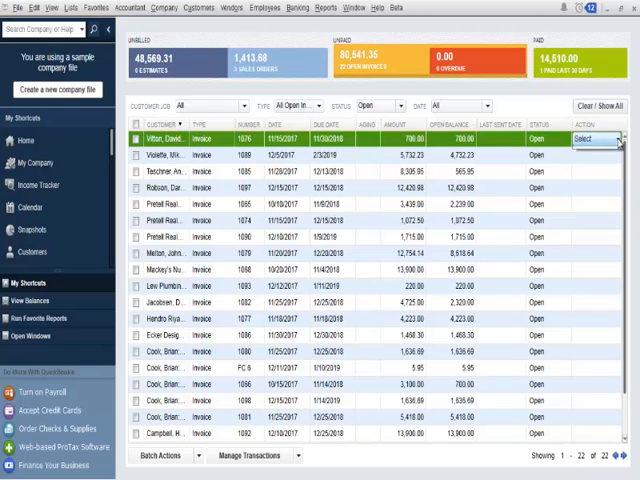
{"action": "left_click", "coordinate": [596, 140]}
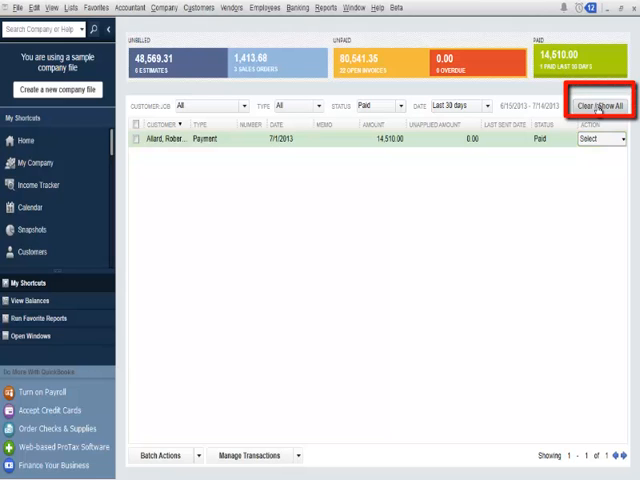
Clear the filters and tick the first transactions for batch processing.
{"action": "left_click", "coordinate": [592, 104]}
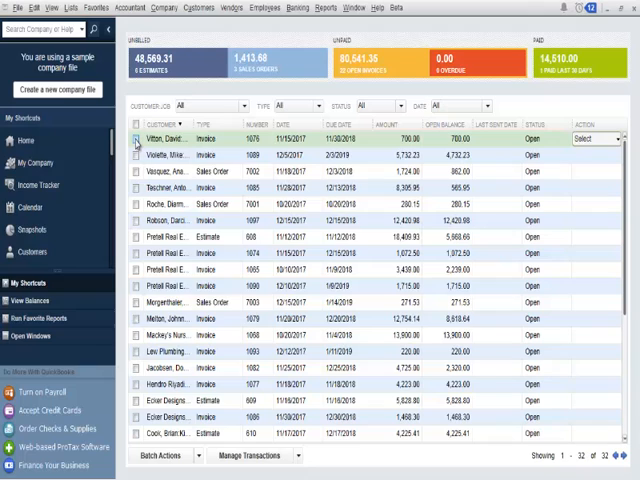
{"action": "left_click", "coordinate": [136, 138]}
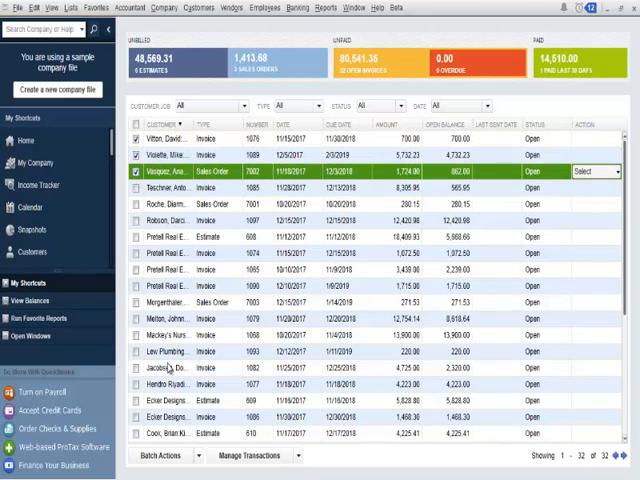
{"action": "left_click", "coordinate": [160, 456]}
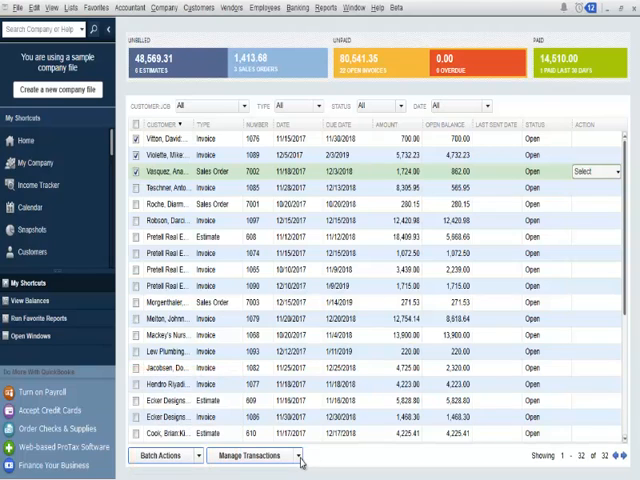
Browse the Manage Transactions choices and the Status filter options.
{"action": "left_click", "coordinate": [252, 456]}
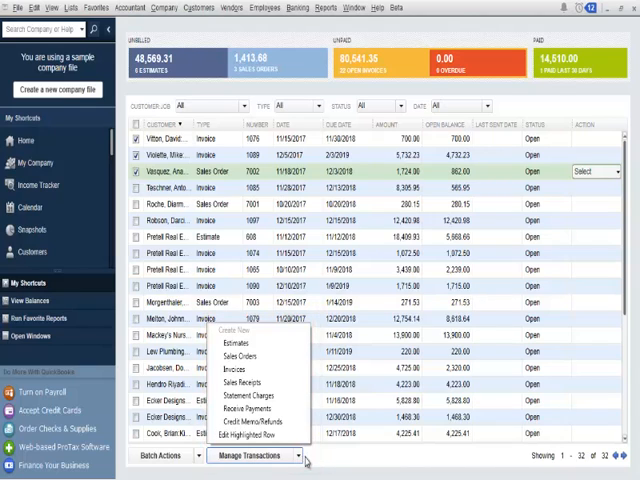
{"action": "mouse_move", "coordinate": [308, 462]}
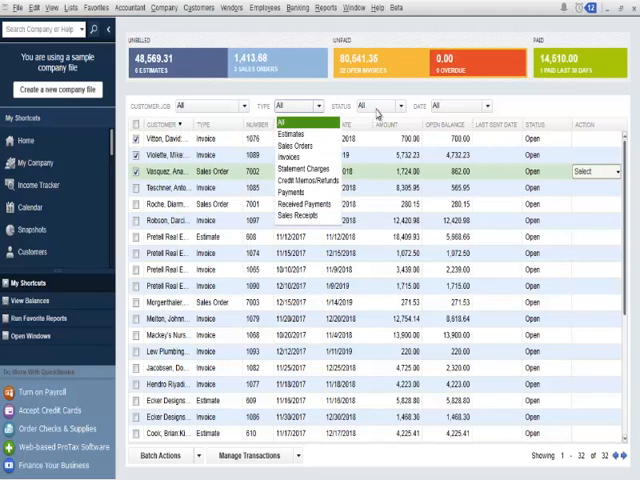
{"action": "left_click", "coordinate": [380, 106]}
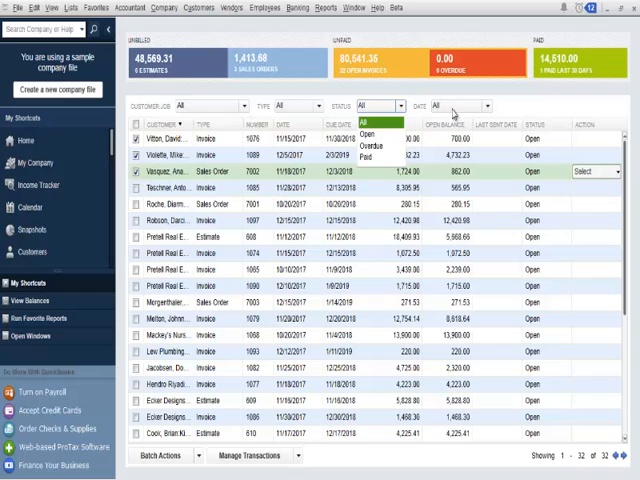